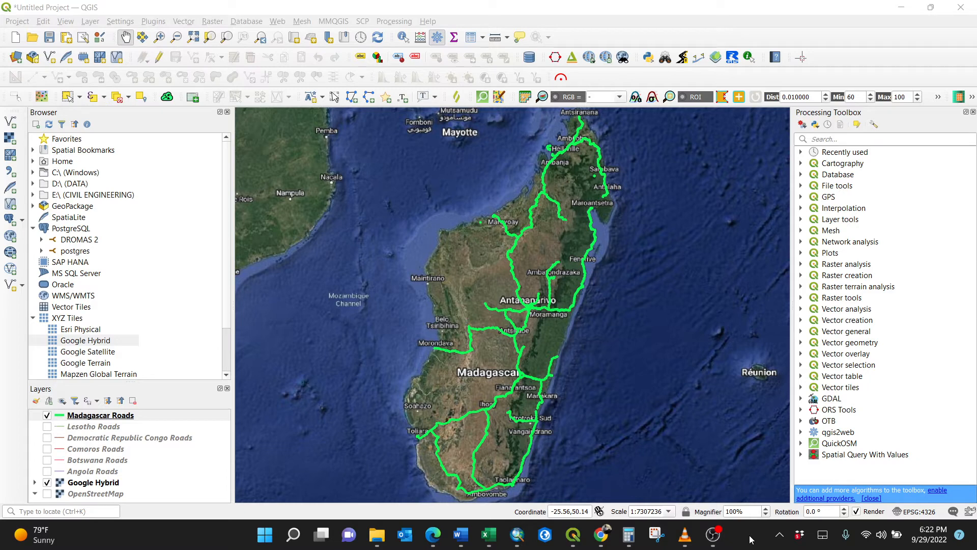
{"action": "mouse_move", "coordinate": [517, 302]}
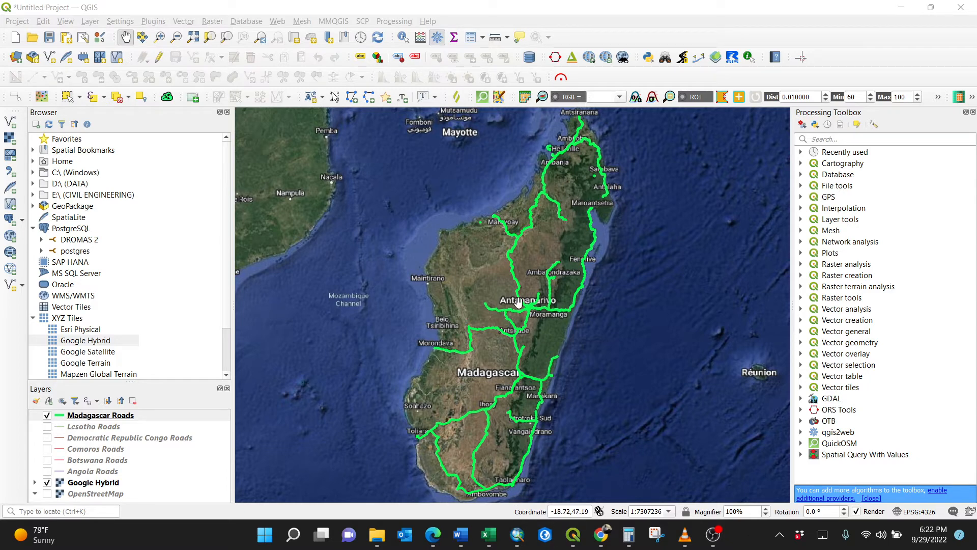
- Pan the Madagascar roads map slightly to reframe the island
{"action": "left_click_drag", "start_coordinate": [517, 302], "coordinate": [499, 274]}
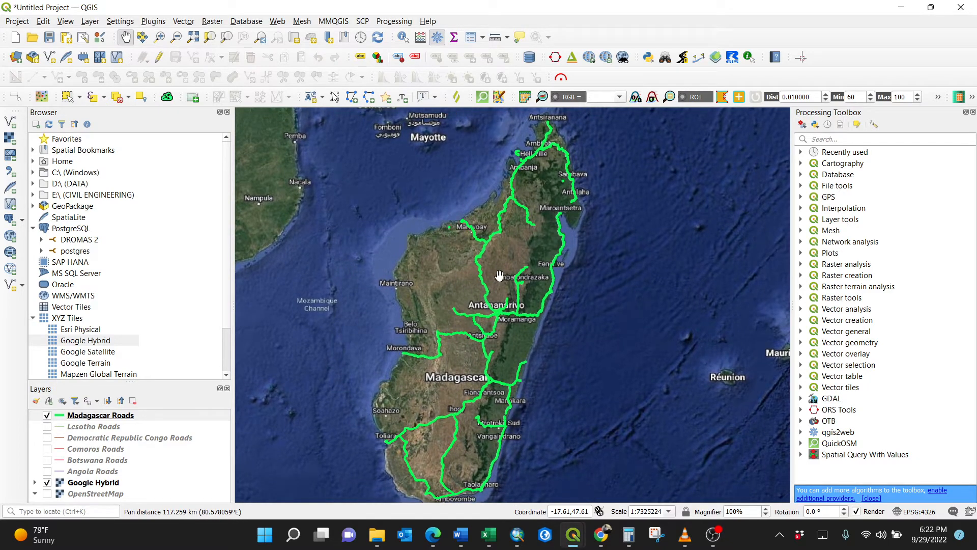
- Show the Madagascar Roads attribute table with its 3765 features and osm_id, ISO columns
{"action": "right_click", "coordinate": [101, 415]}
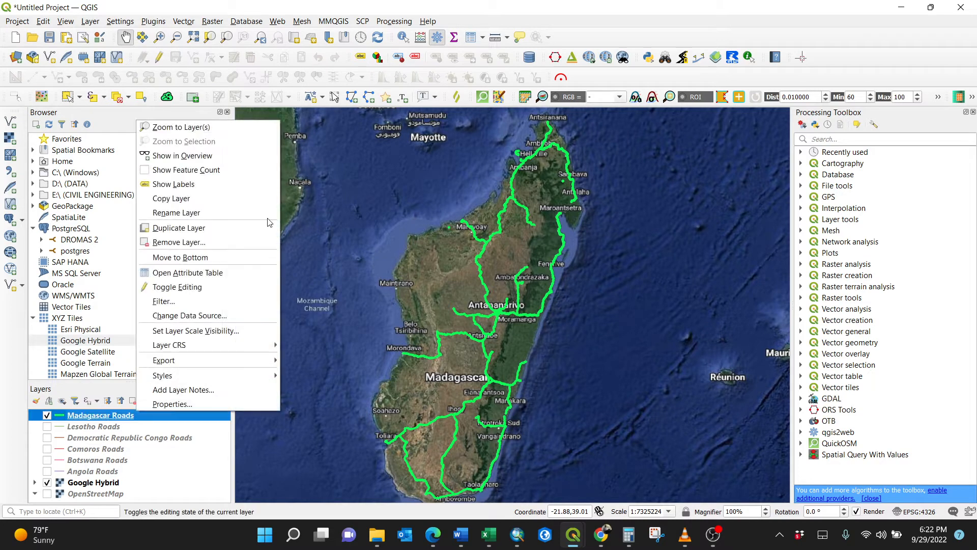
{"action": "mouse_move", "coordinate": [510, 46]}
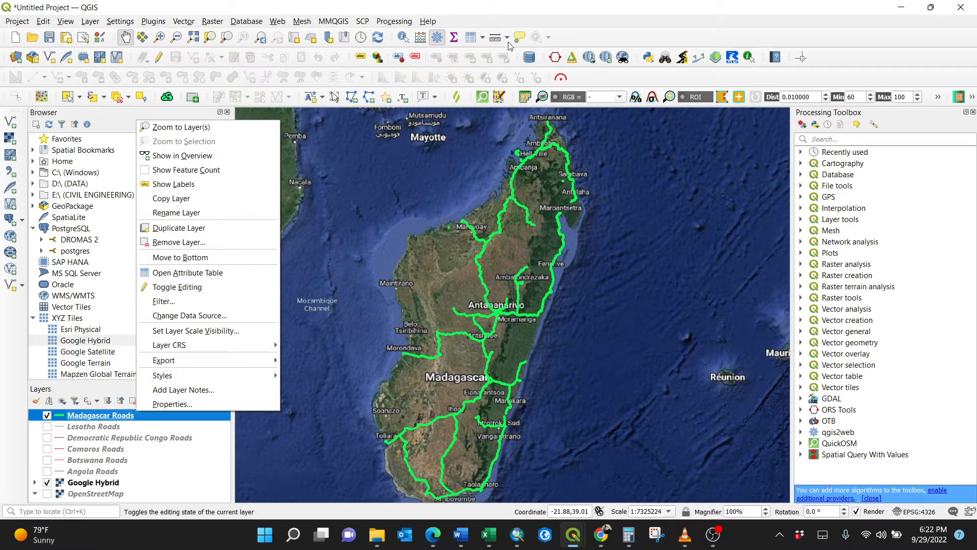
{"action": "left_click", "coordinate": [188, 273]}
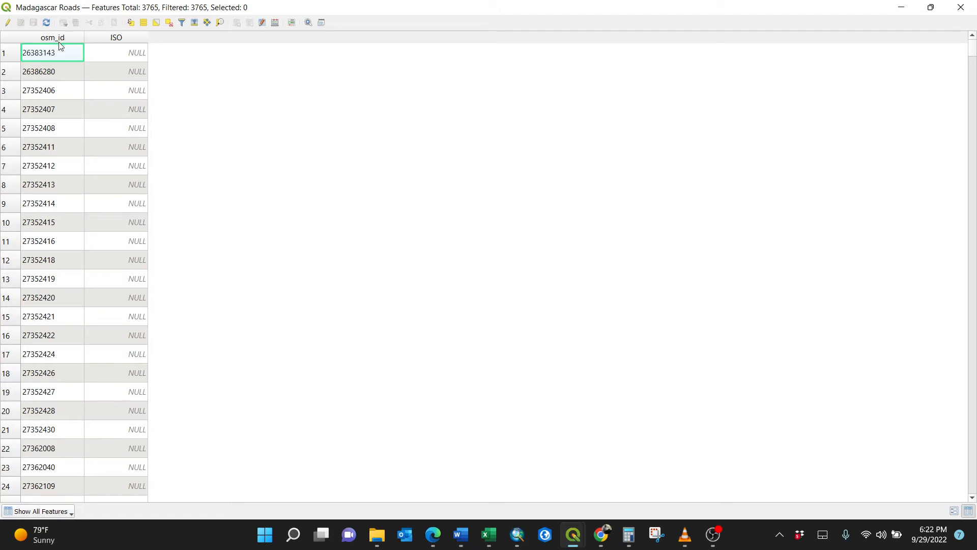
{"action": "mouse_move", "coordinate": [324, 150]}
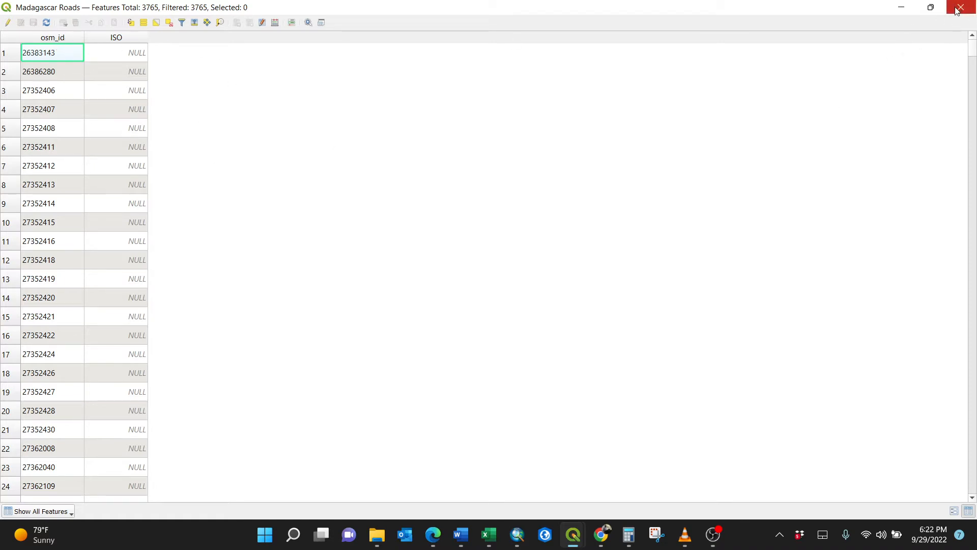
- Close the attribute table and get ready to search the Processing Toolbox
{"action": "left_click", "coordinate": [962, 7]}
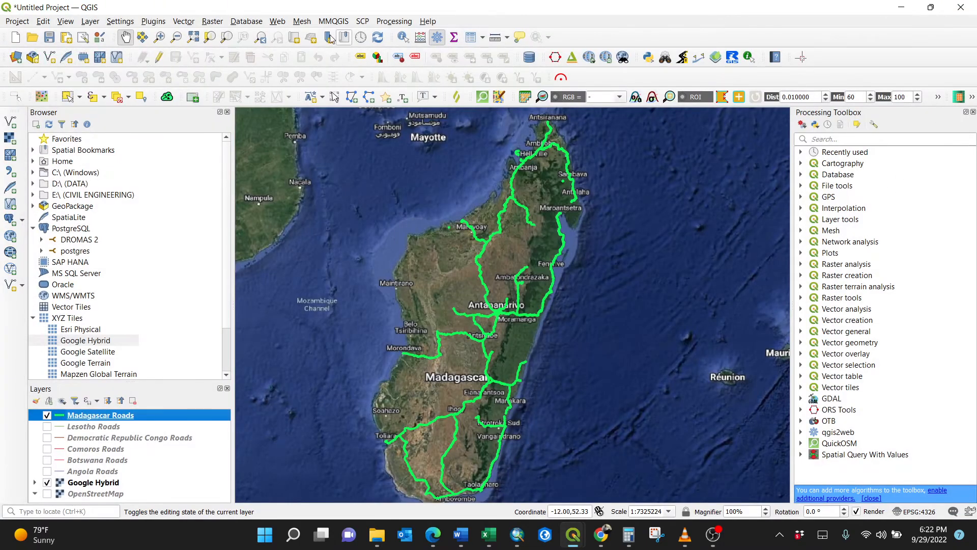
{"action": "left_click", "coordinate": [394, 20]}
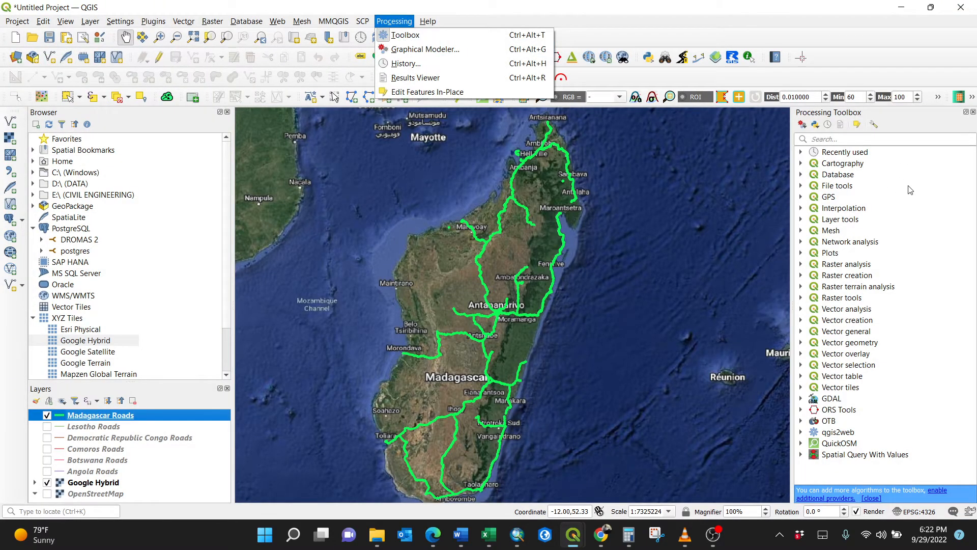
{"action": "mouse_move", "coordinate": [405, 34]}
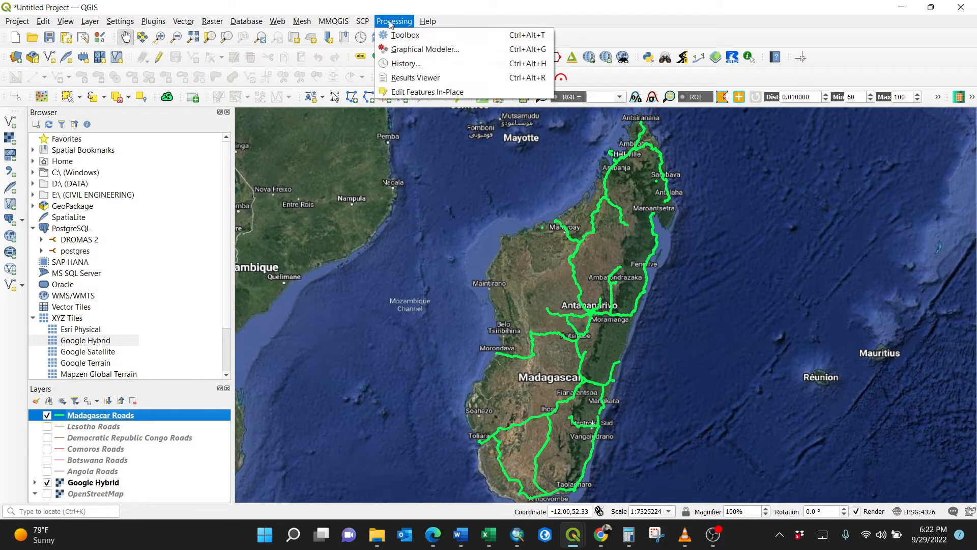
{"action": "left_click", "coordinate": [404, 35]}
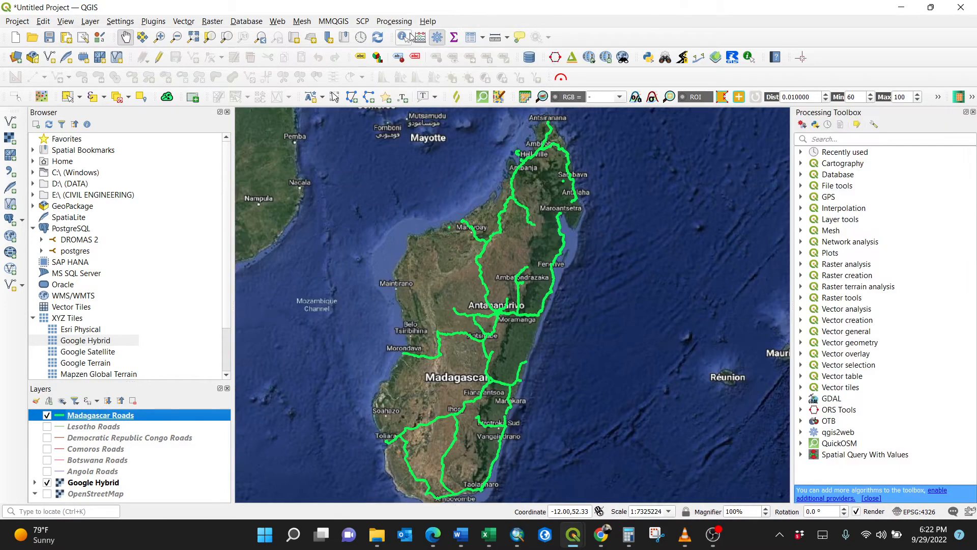
{"action": "left_click", "coordinate": [879, 139]}
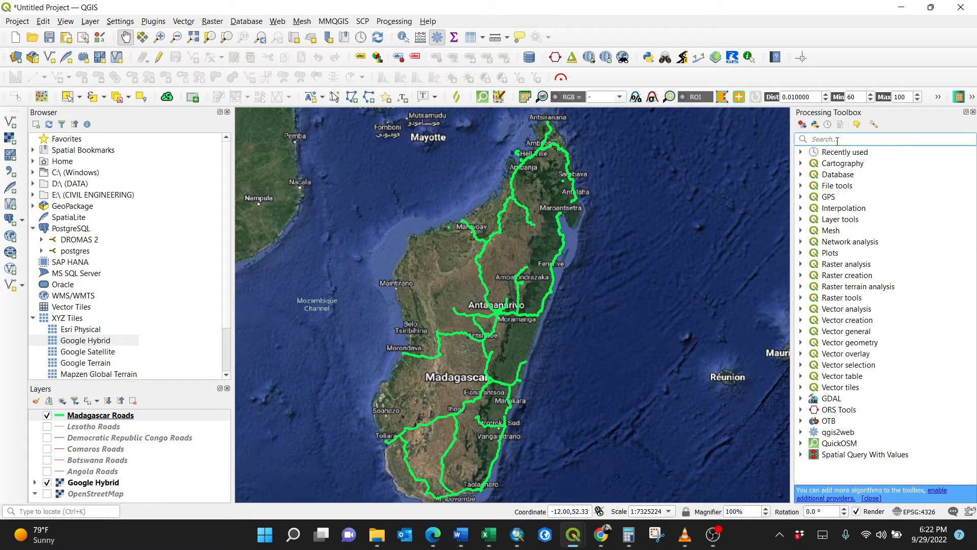
- Run Rename Field (found via 'RENA') to rename osm_id in Madagascar Roads to ID as a temporary layer
{"action": "type", "text": "RENA"}
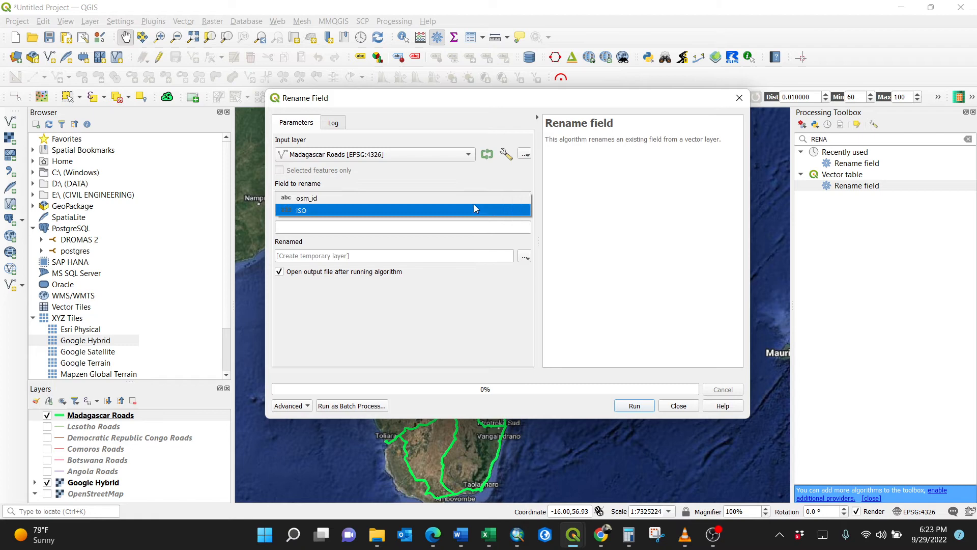
{"action": "left_click", "coordinate": [305, 198]}
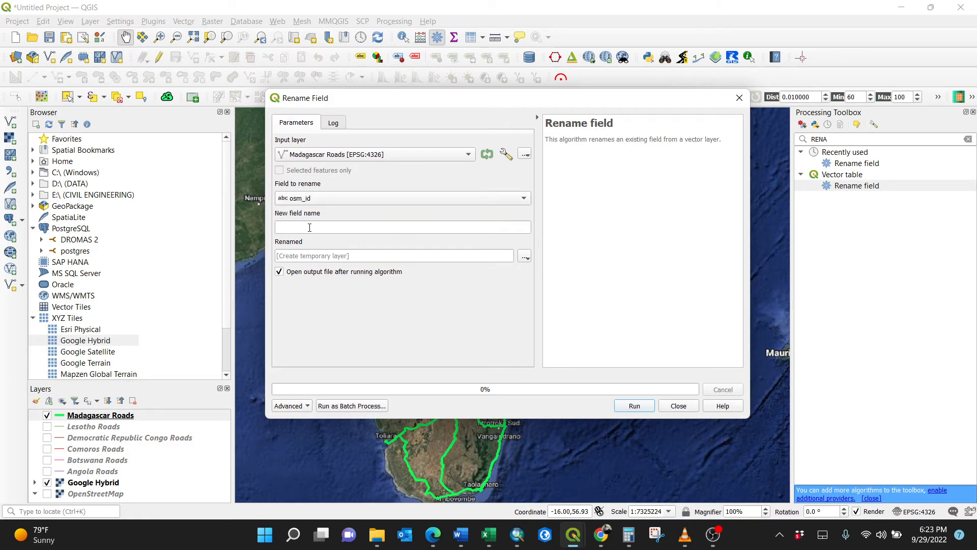
{"action": "left_click", "coordinate": [402, 226]}
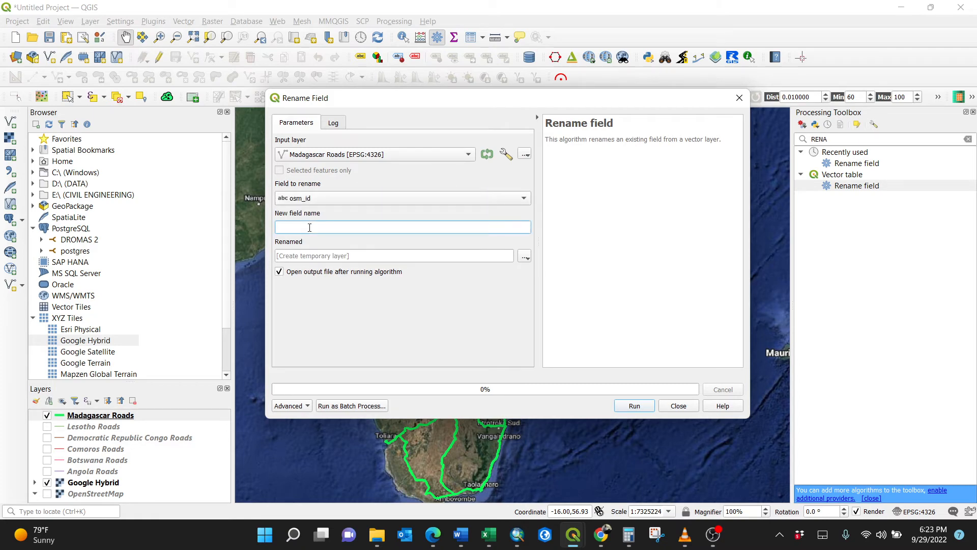
{"action": "type", "text": "ID"}
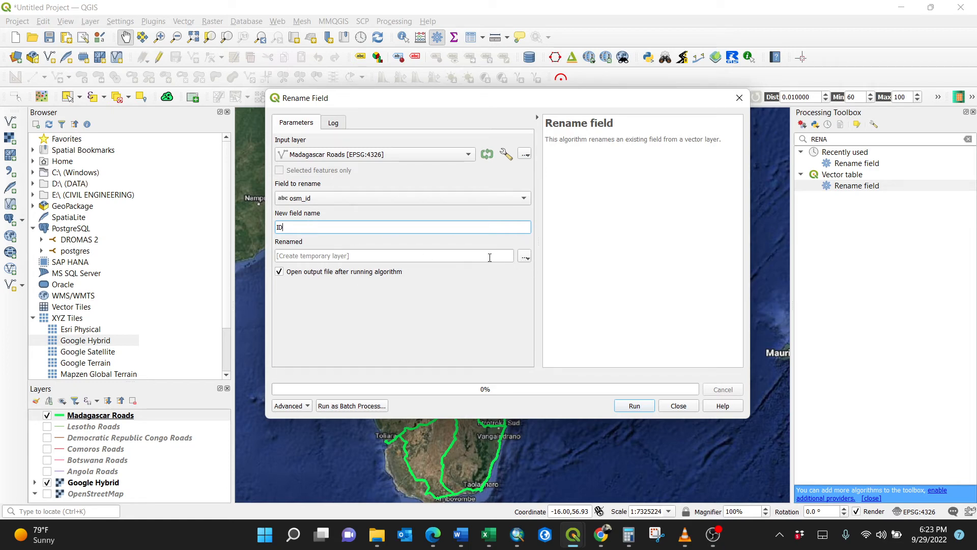
{"action": "mouse_move", "coordinate": [416, 246]}
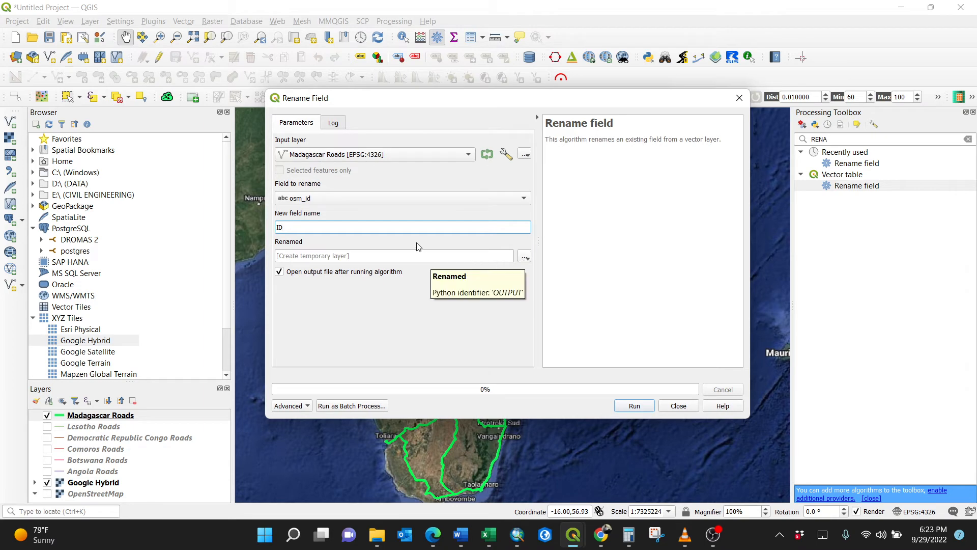
{"action": "mouse_move", "coordinate": [551, 360]}
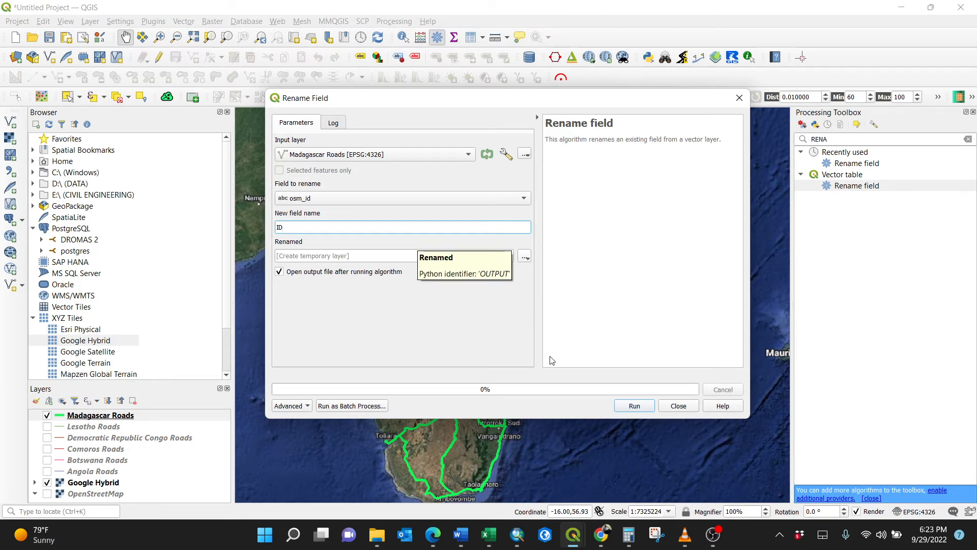
{"action": "left_click", "coordinate": [633, 406]}
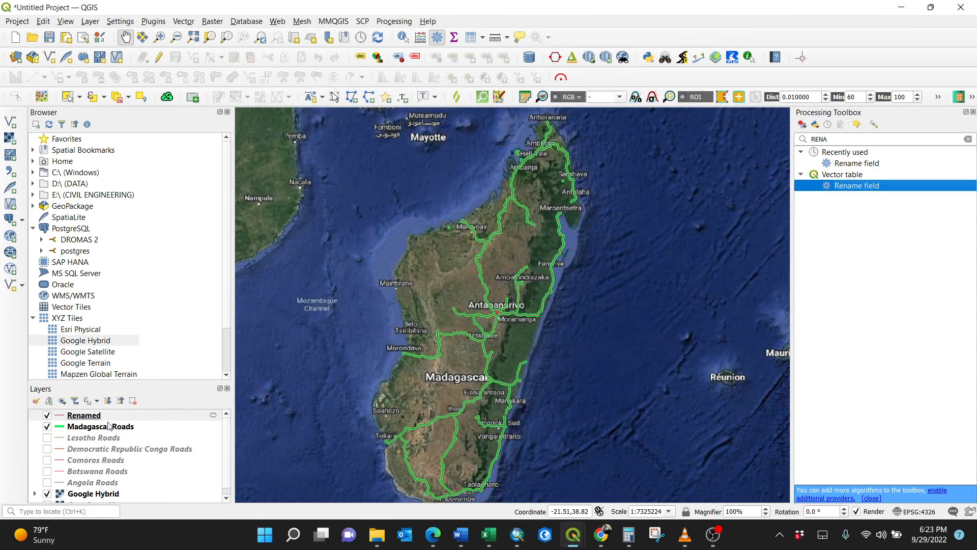
- Check the Renamed layer's attribute table shows the ID column, then close it
{"action": "left_click", "coordinate": [84, 415]}
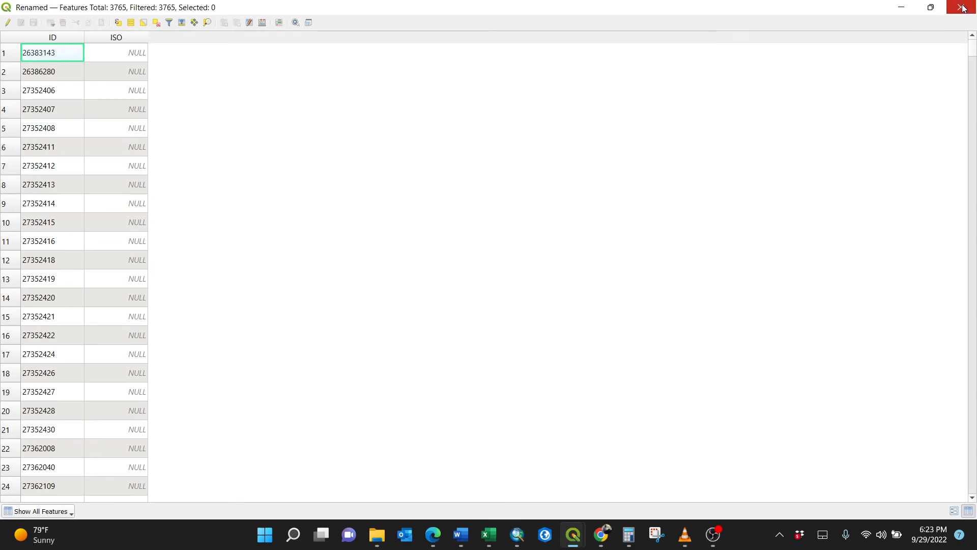
{"action": "left_click", "coordinate": [962, 7]}
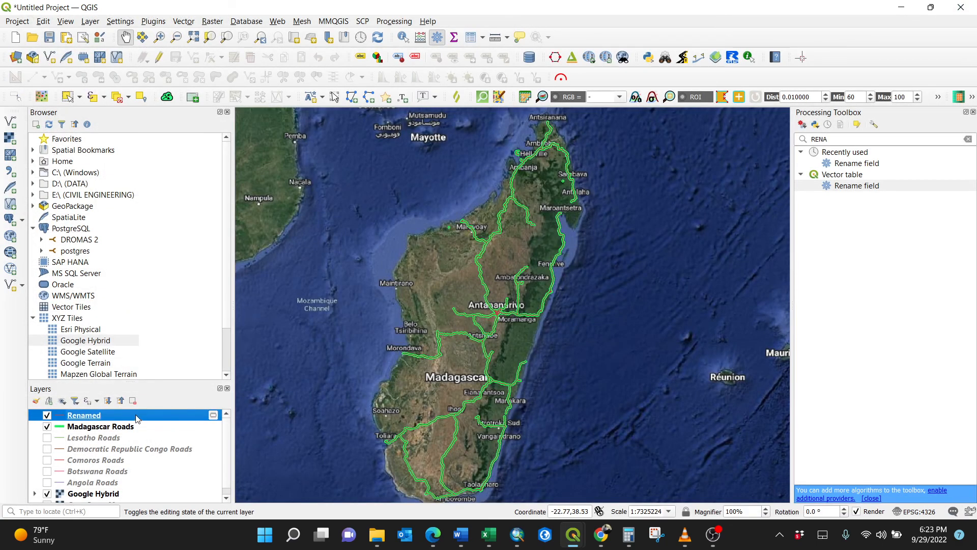